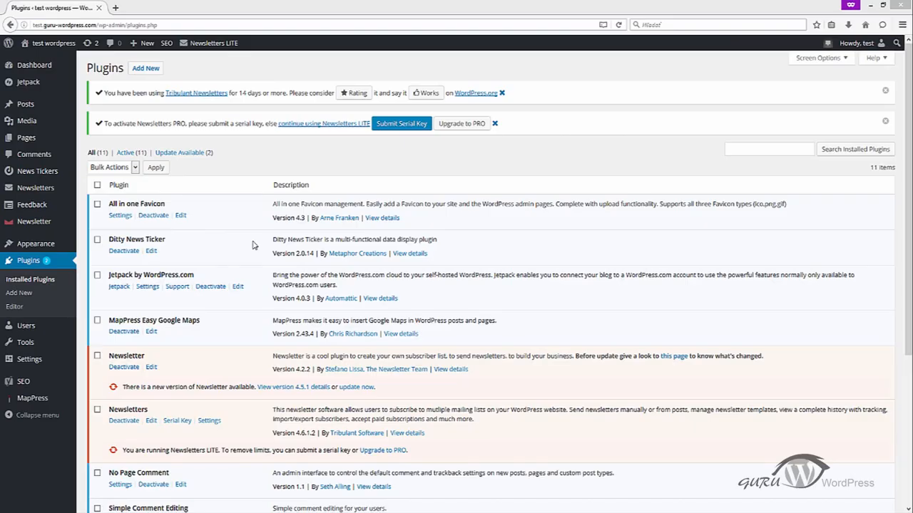
pyautogui.moveTo(206, 243)
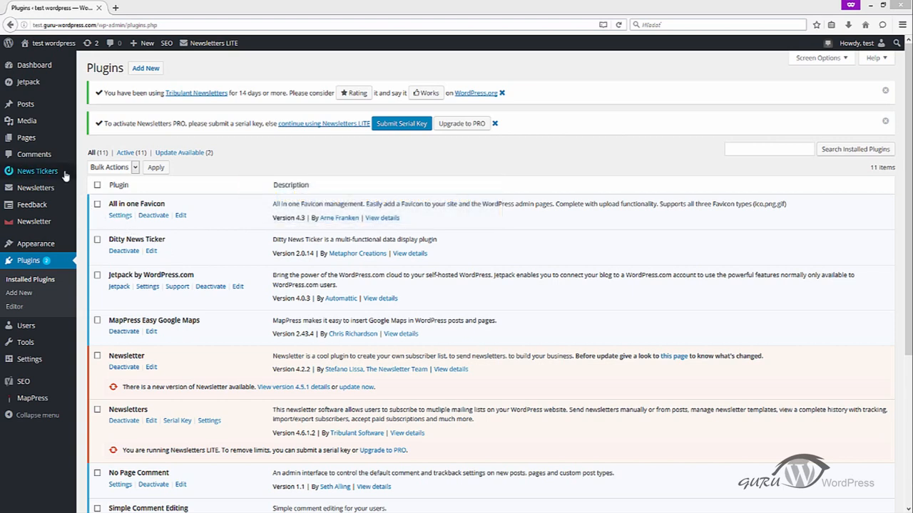
pyautogui.moveTo(37, 170)
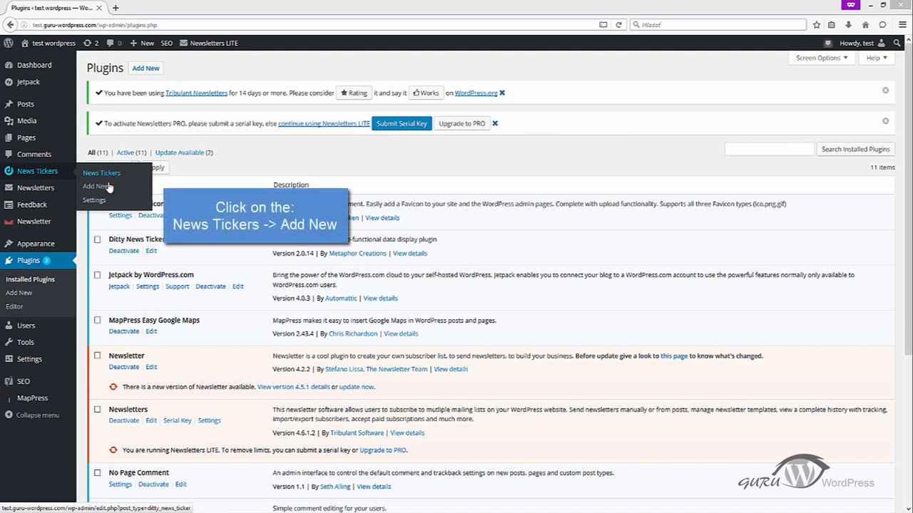
# - Choose Add New under News Tickers in the admin sidebar
pyautogui.click(97, 186)
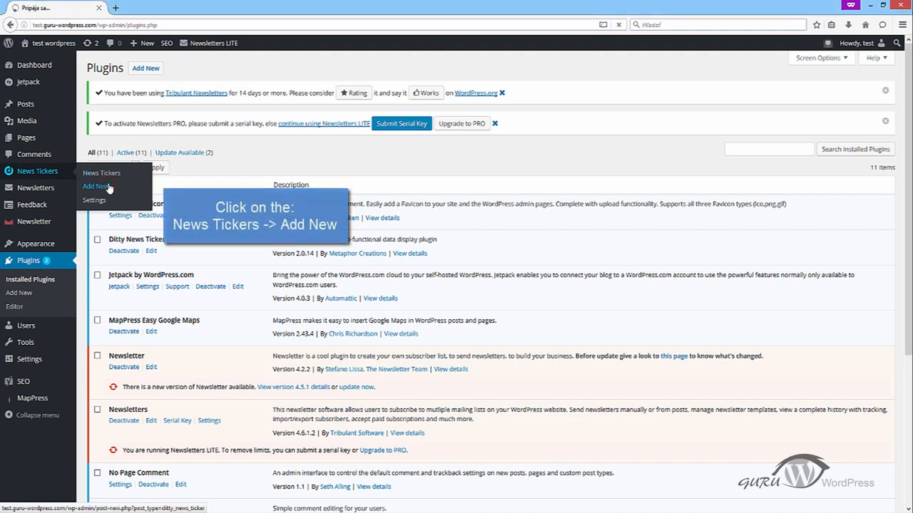
# - Title the new news ticker 'TEST NEWS TICKER 1'
pyautogui.click(95, 187)
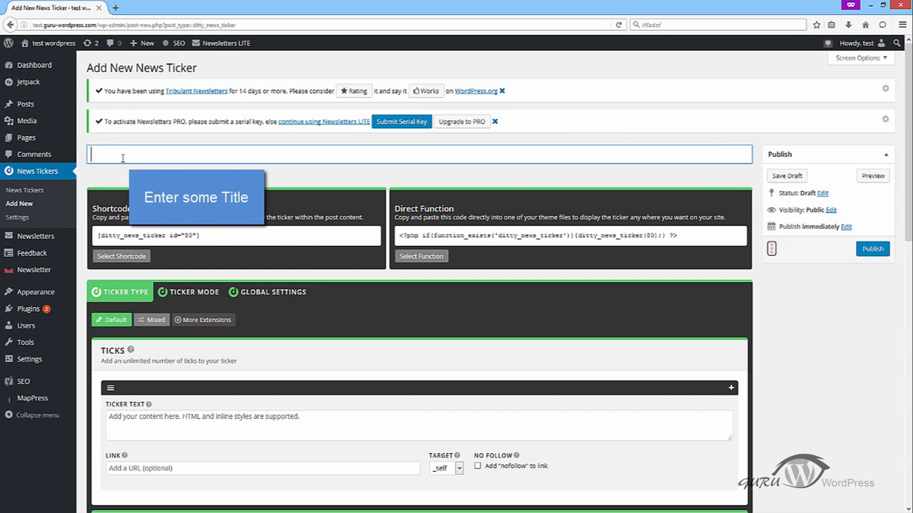
pyautogui.write('TEST')
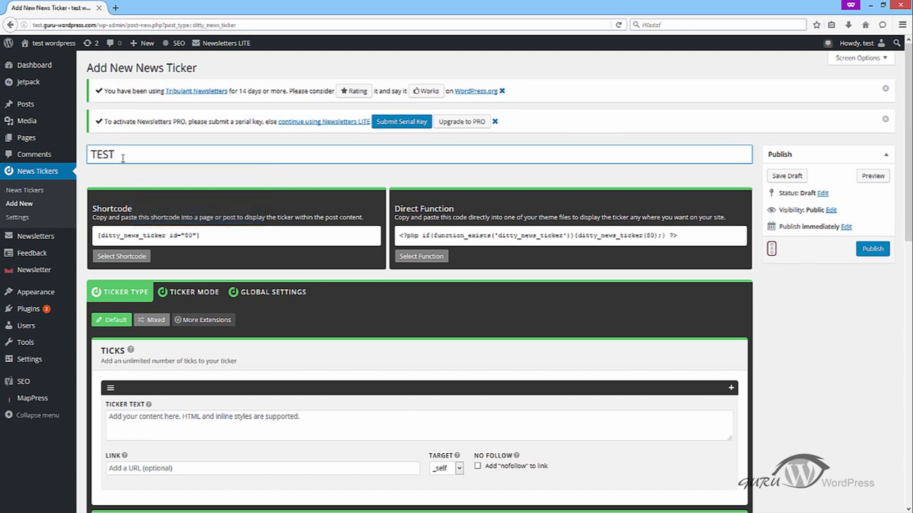
pyautogui.write('N')
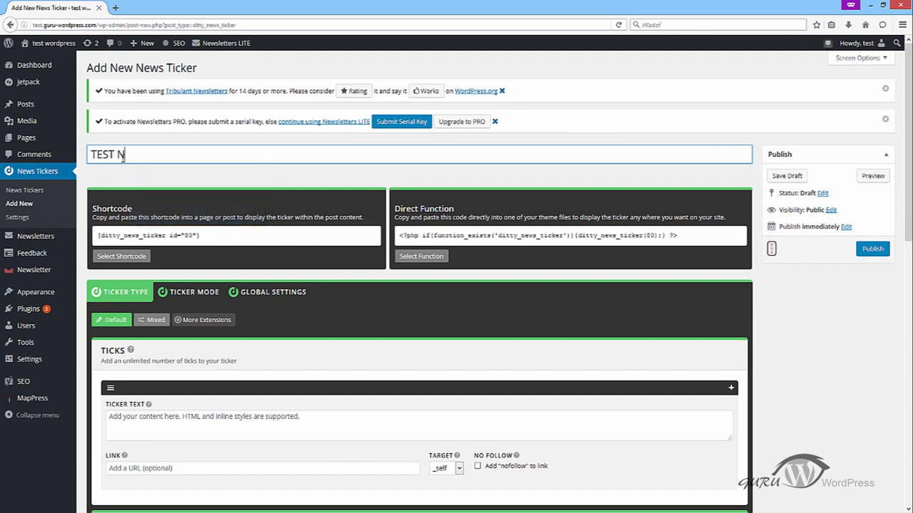
pyautogui.write('EWS TIC')
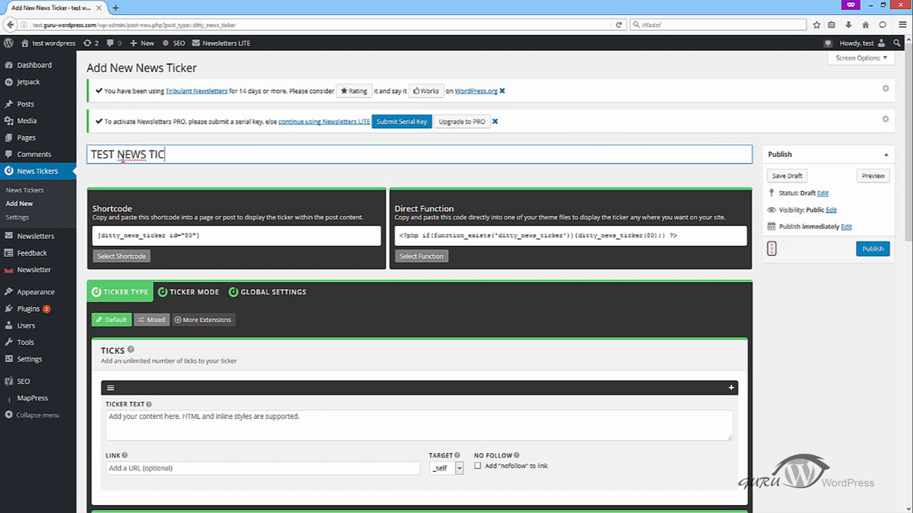
pyautogui.write('KER 1')
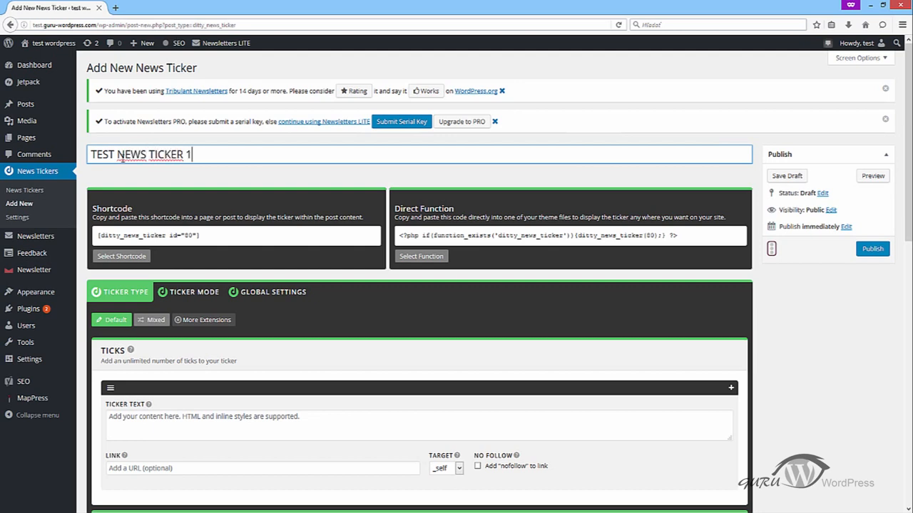
pyautogui.moveTo(141, 390)
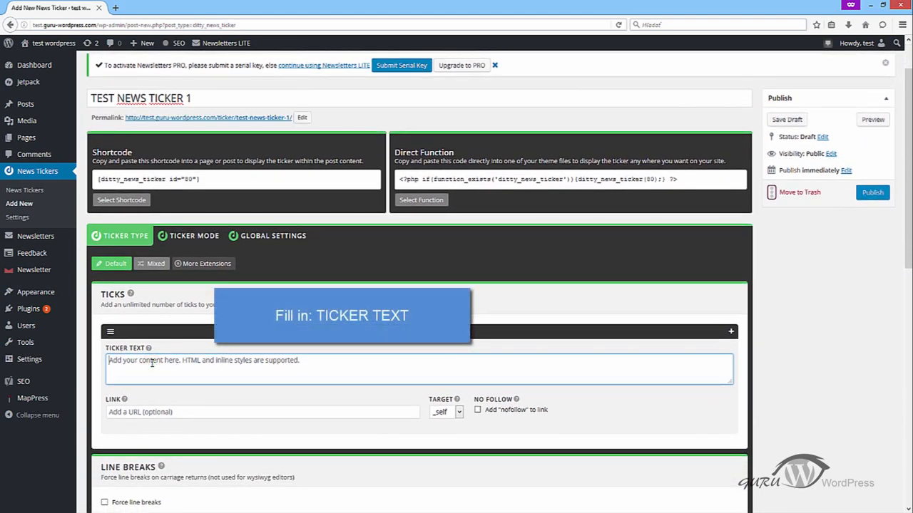
# - Enter 'Some text' as the first tick's ticker text
pyautogui.write('Some t')
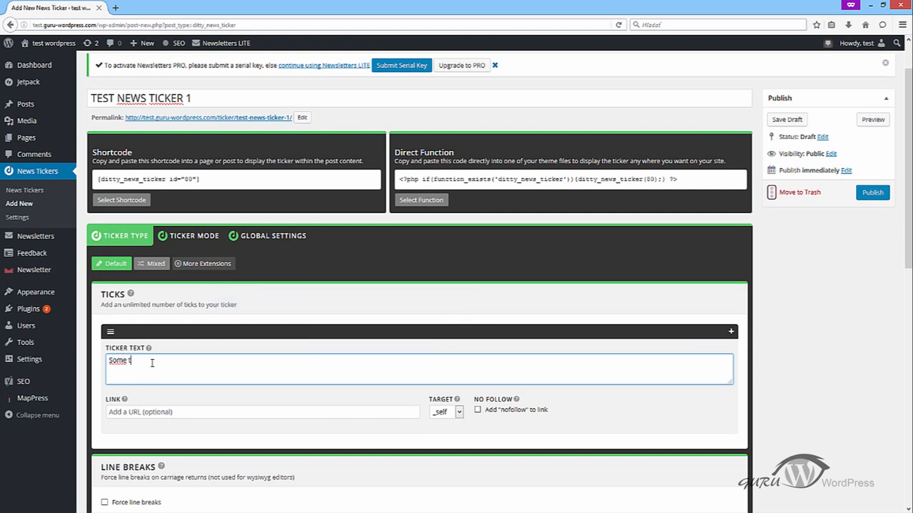
pyautogui.write('ext')
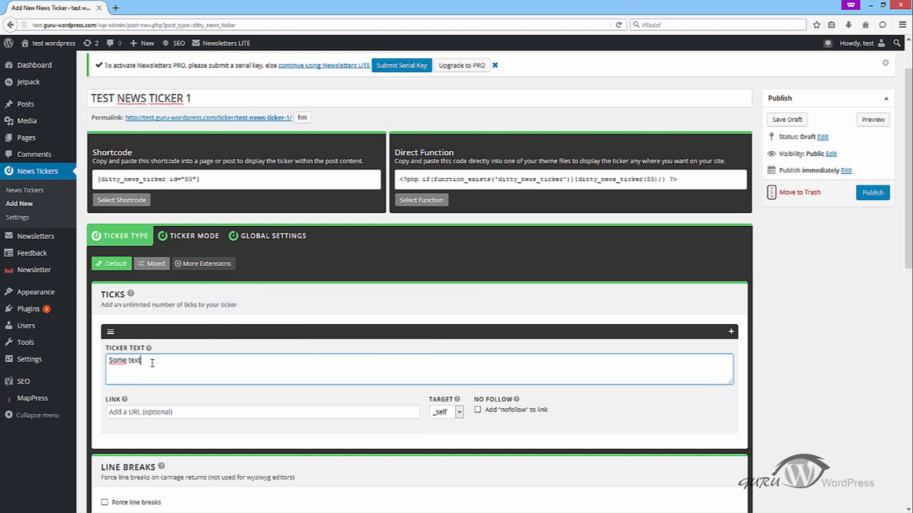
pyautogui.moveTo(123, 399)
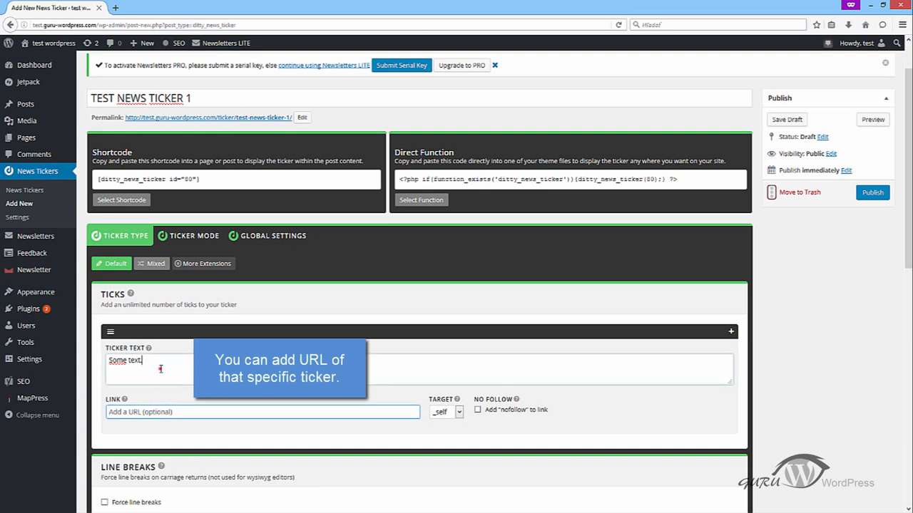
pyautogui.moveTo(730, 332)
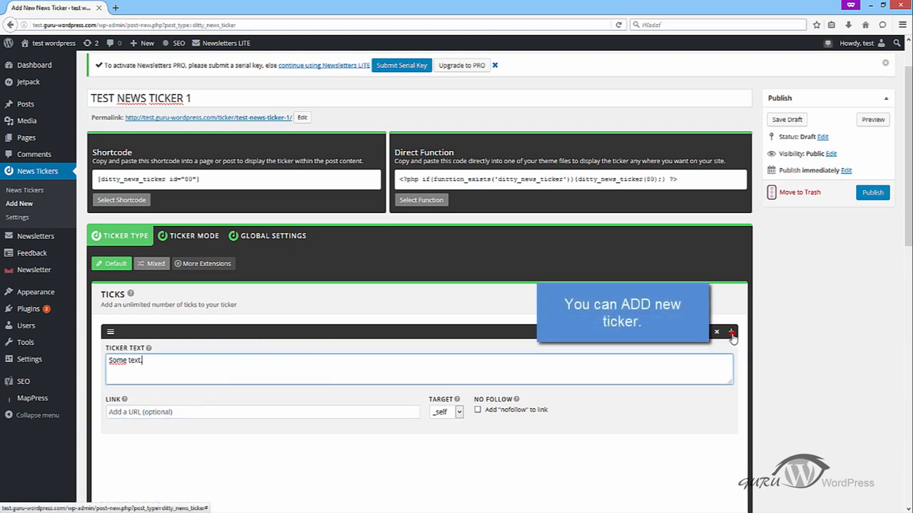
# - Add a second tick 'Test' and a third tick 'TEST_TEXT'
pyautogui.click(730, 332)
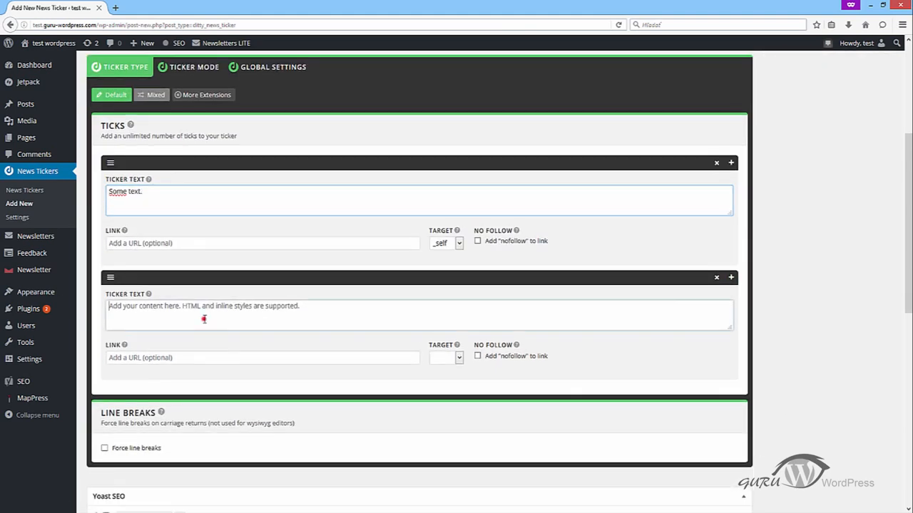
pyautogui.write('Test')
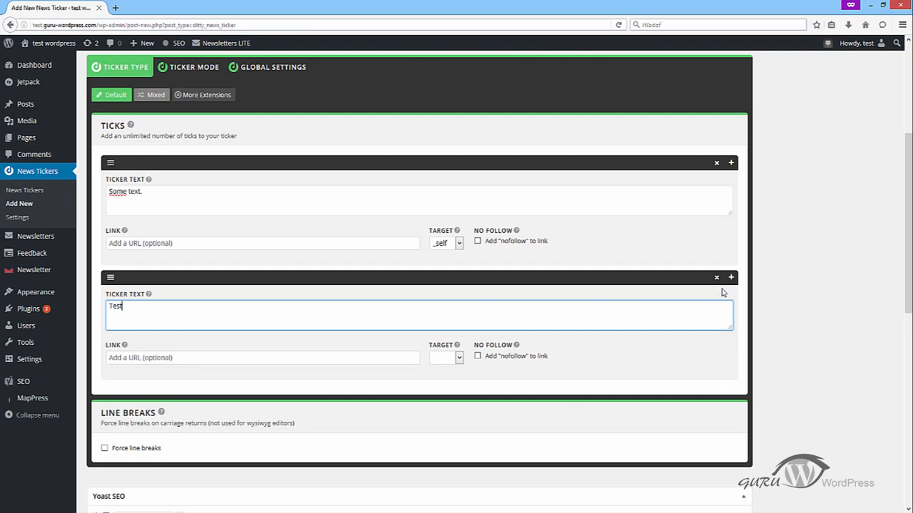
pyautogui.click(730, 277)
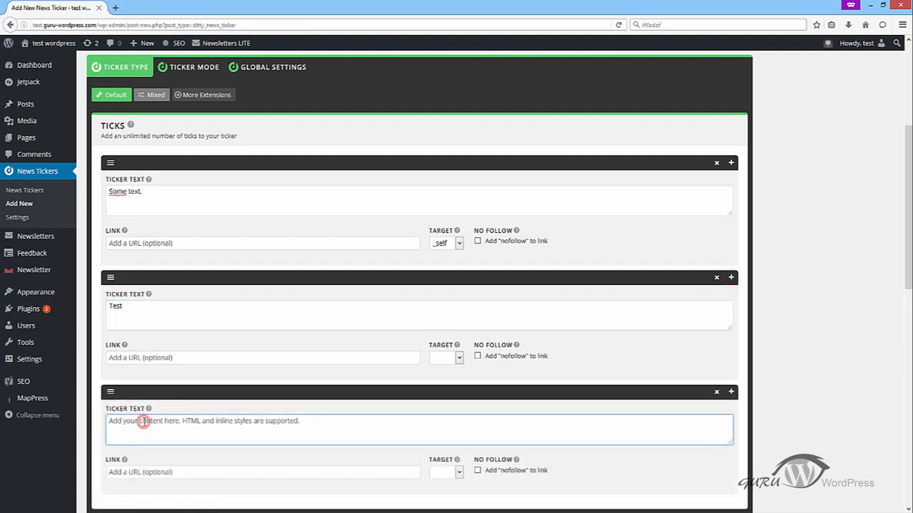
pyautogui.write('TEST_TEXT')
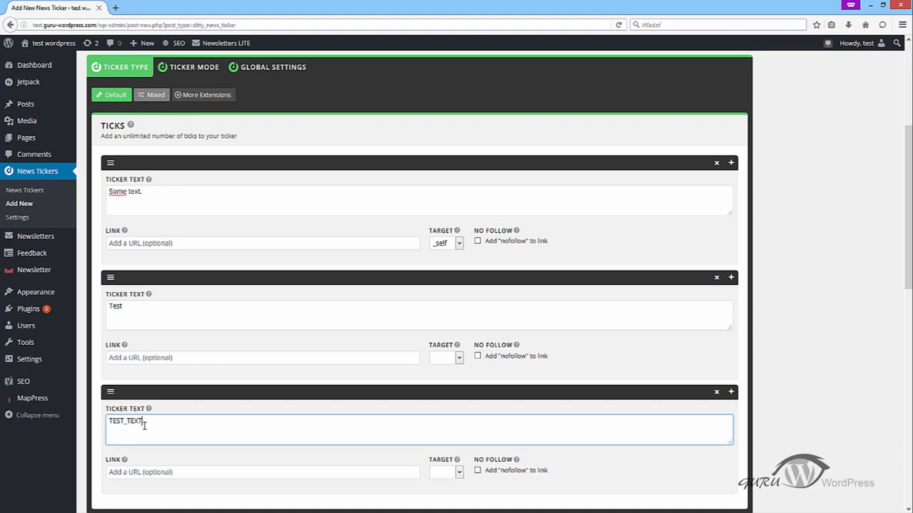
pyautogui.moveTo(200, 324)
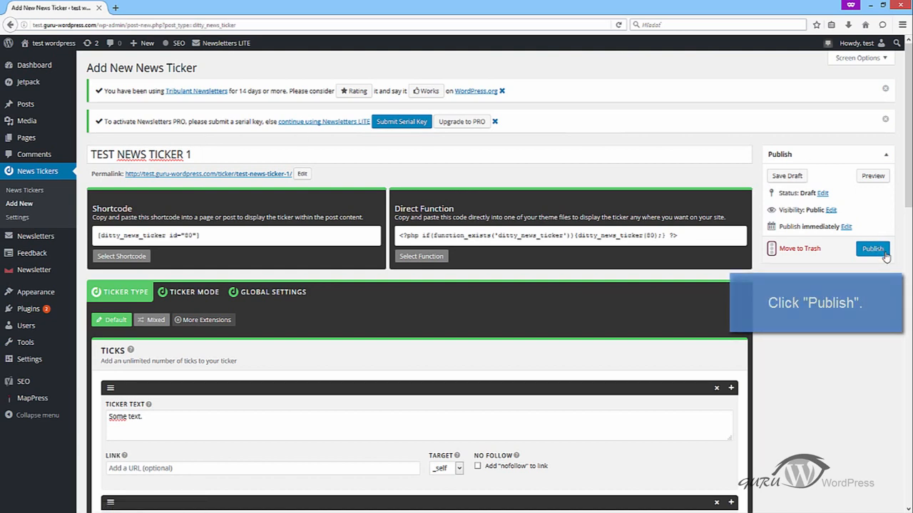
# - Publish the 'TEST NEWS TICKER 1' ticker with its three ticks
pyautogui.click(873, 248)
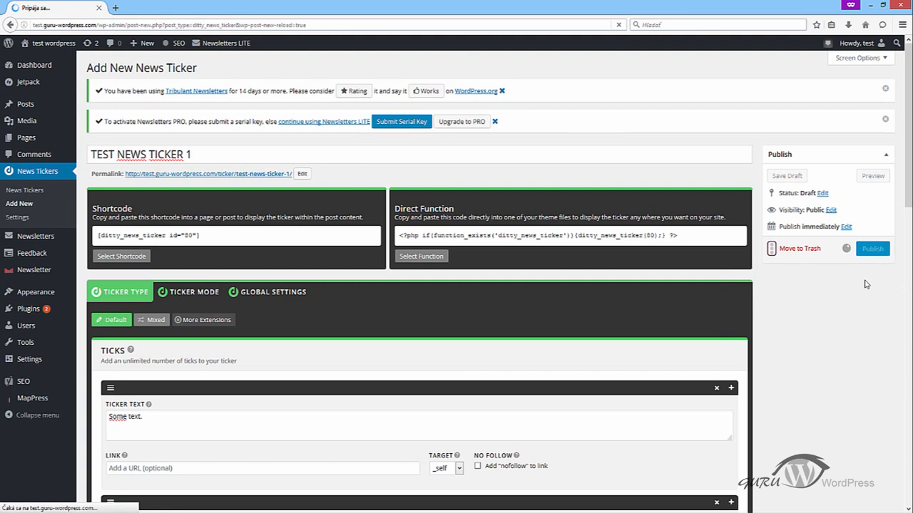
pyautogui.click(872, 248)
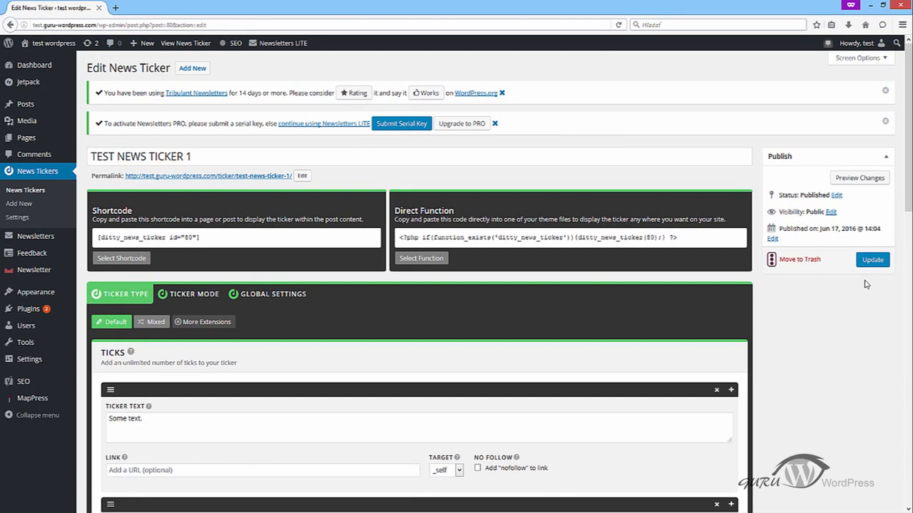
pyautogui.moveTo(365, 255)
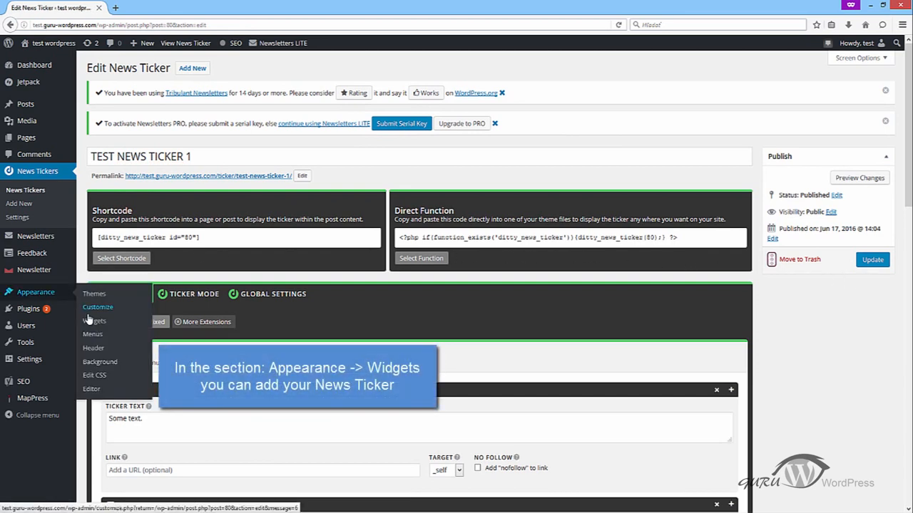
# - Drag the Ditty News Ticker widget into the Widget Area on the Widgets page
pyautogui.click(94, 321)
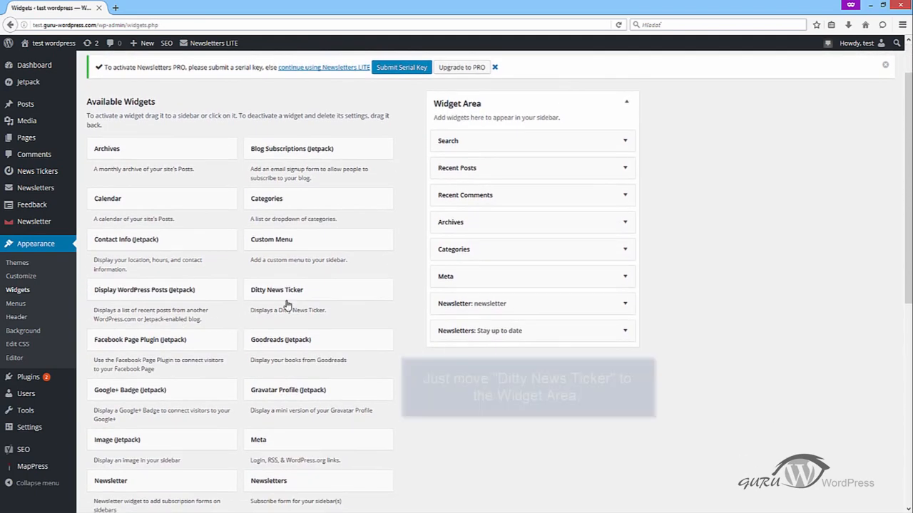
pyautogui.moveTo(277, 290); pyautogui.dragTo(459, 296)
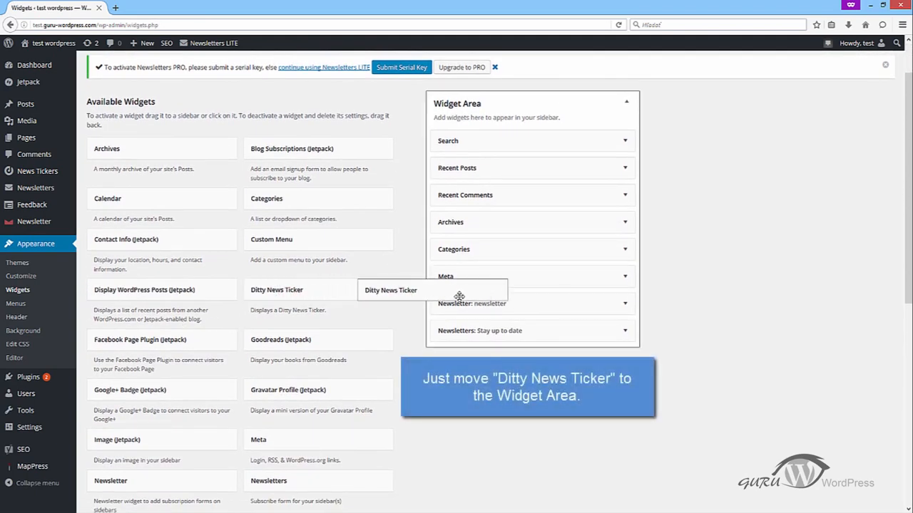